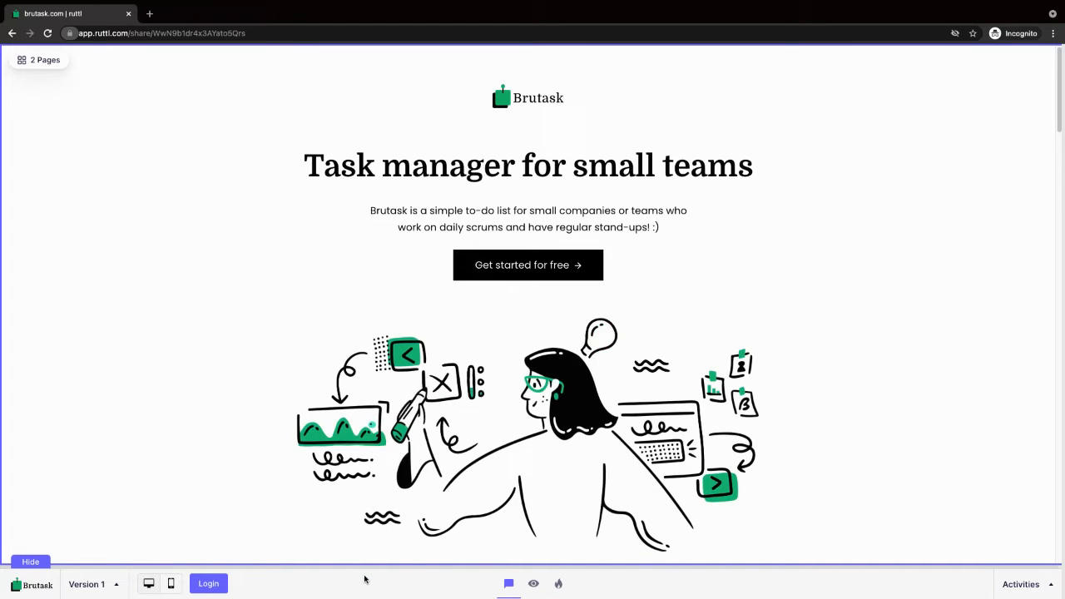
# Step: Switch to comment mode and pin a comment on the hero illustration
pyautogui.click(527, 430)
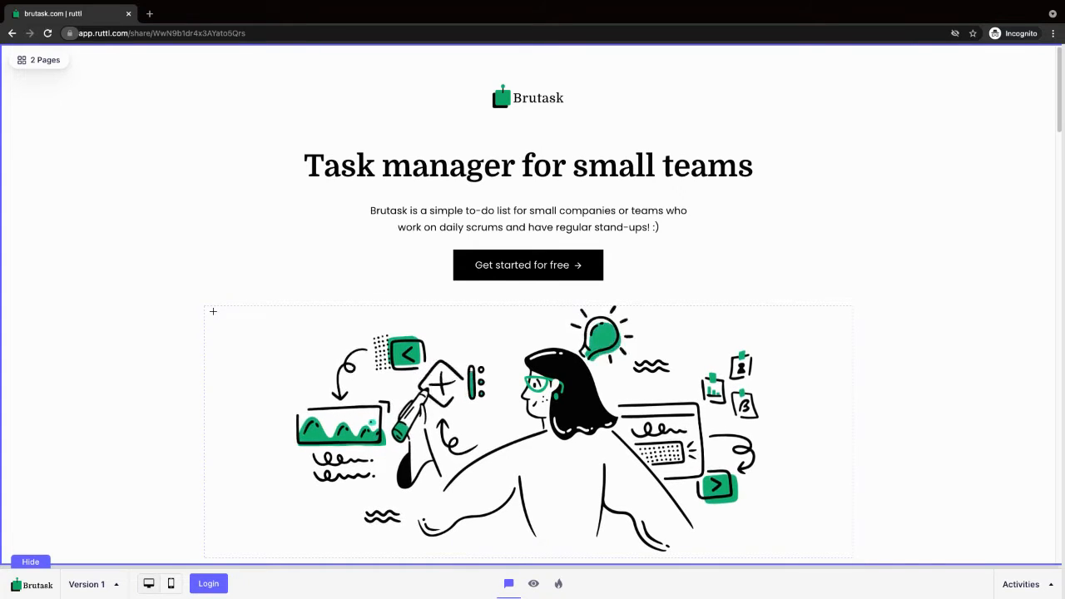
pyautogui.click(213, 311)
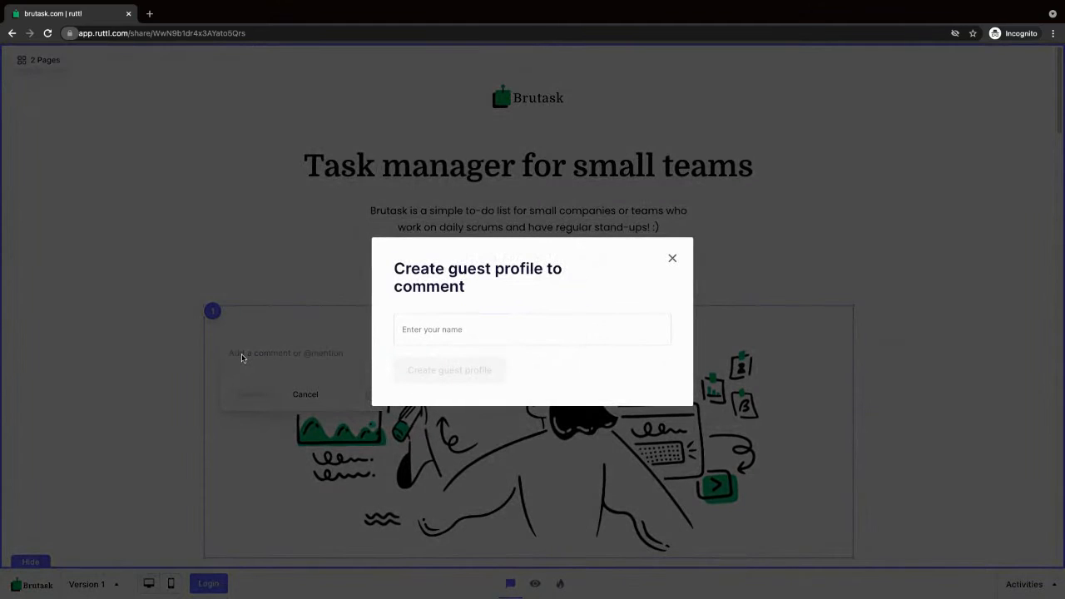
pyautogui.click(533, 329)
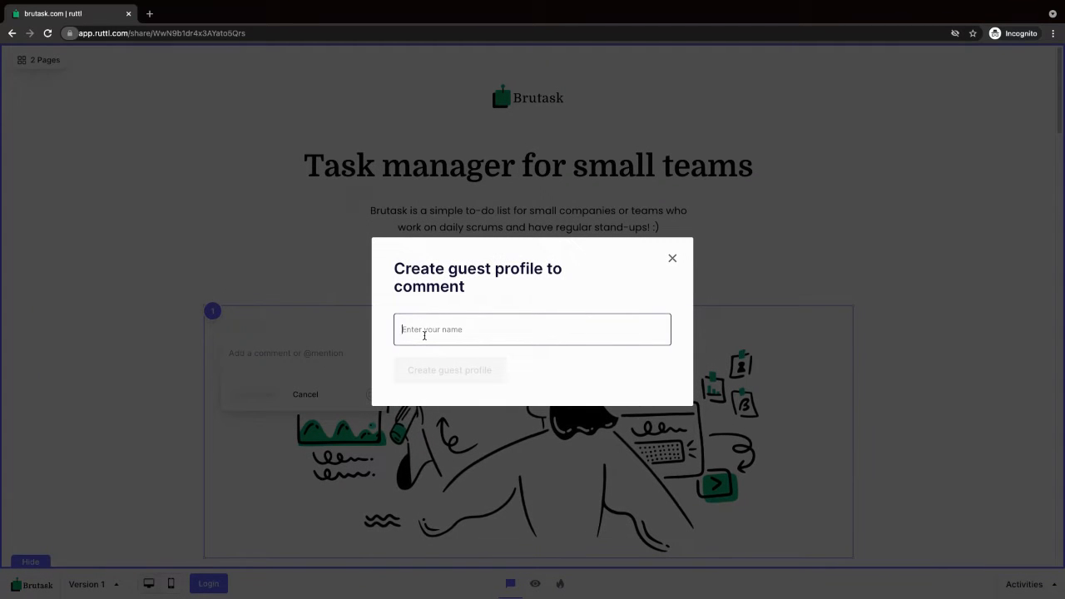
pyautogui.write('Rishab Sharma')
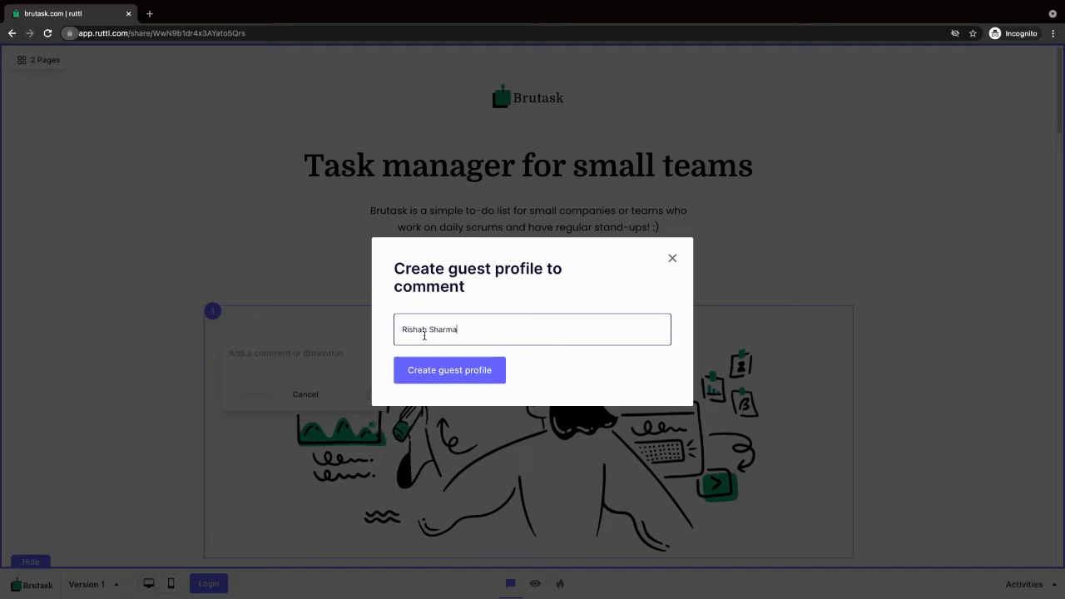
pyautogui.click(449, 369)
pyautogui.write('@')
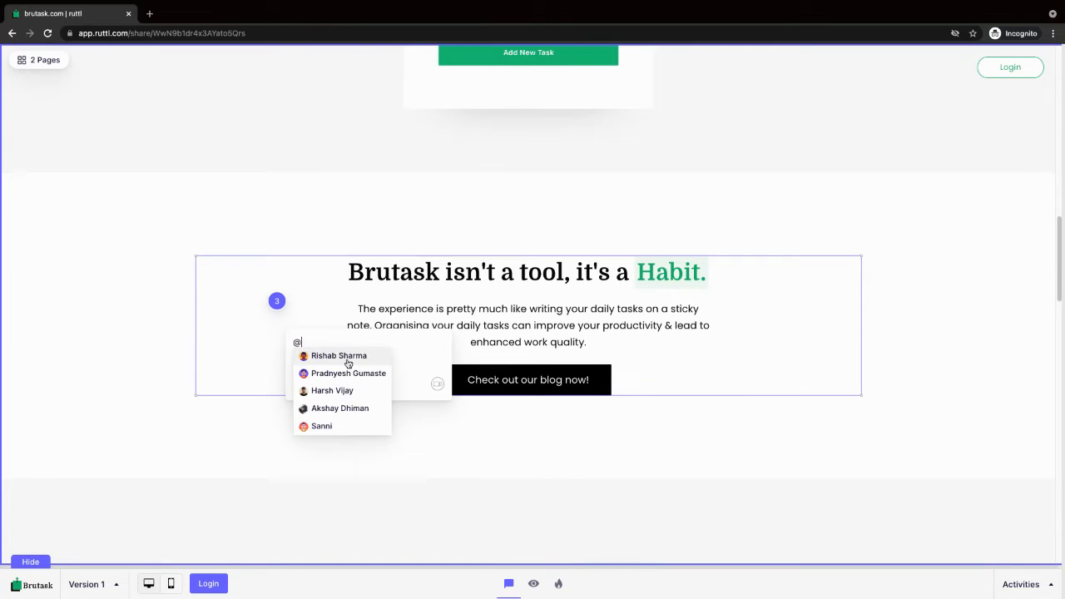
# Step: Tag a teammate from the mention list in the Habit section comment
pyautogui.click(321, 426)
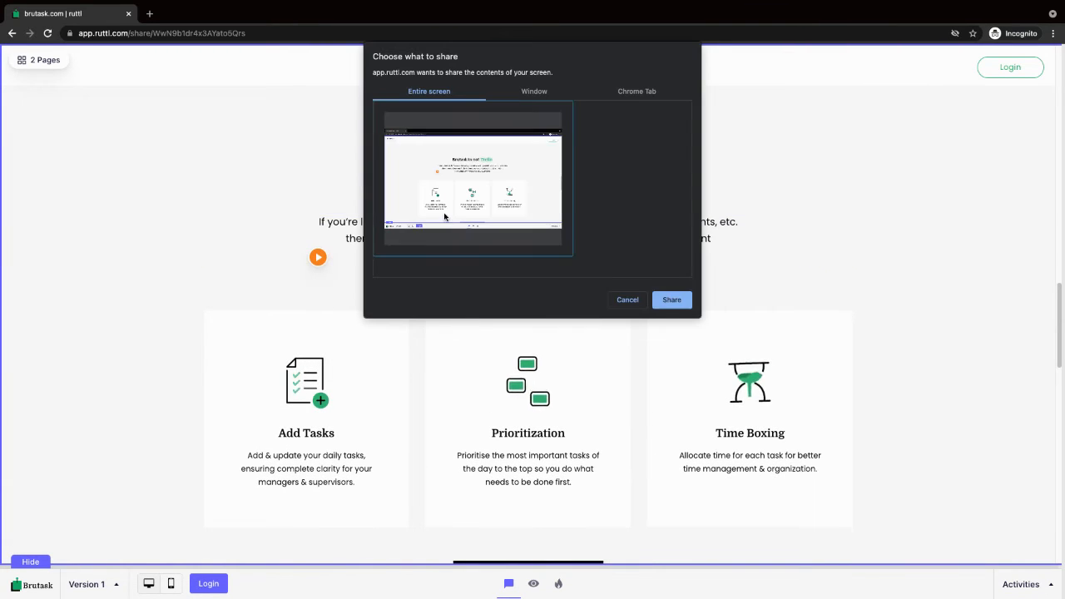
# Step: Share the entire screen, record a short video and save it as a video comment
pyautogui.click(672, 299)
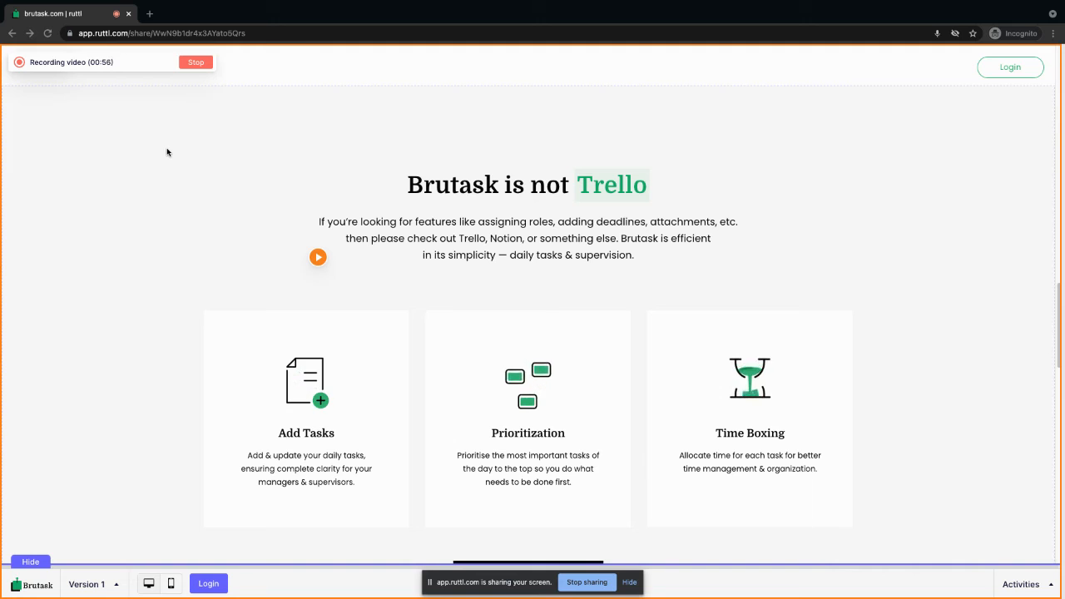
pyautogui.click(197, 62)
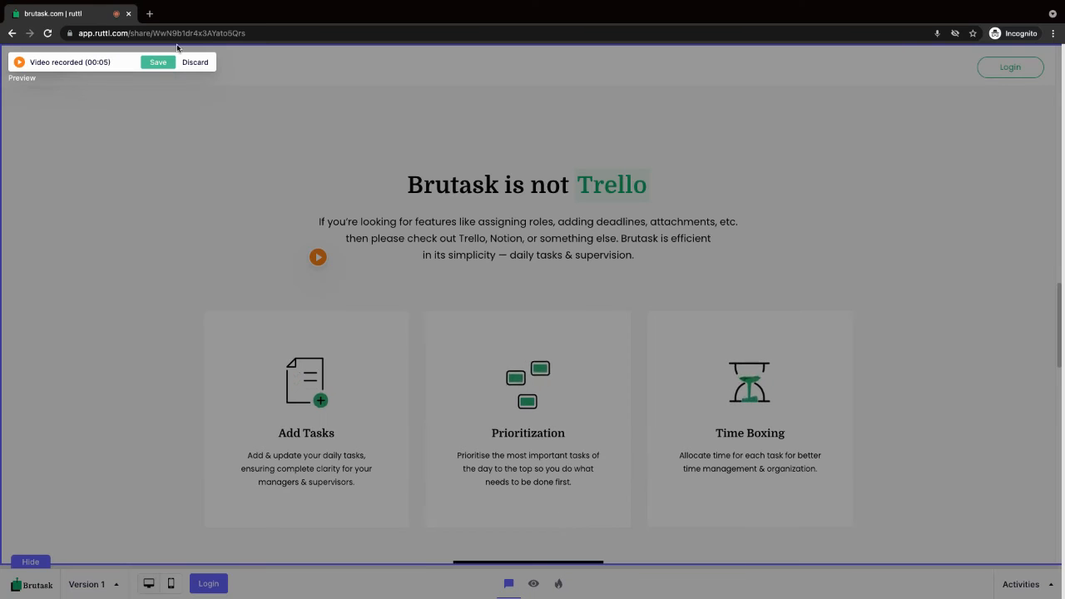
pyautogui.click(157, 62)
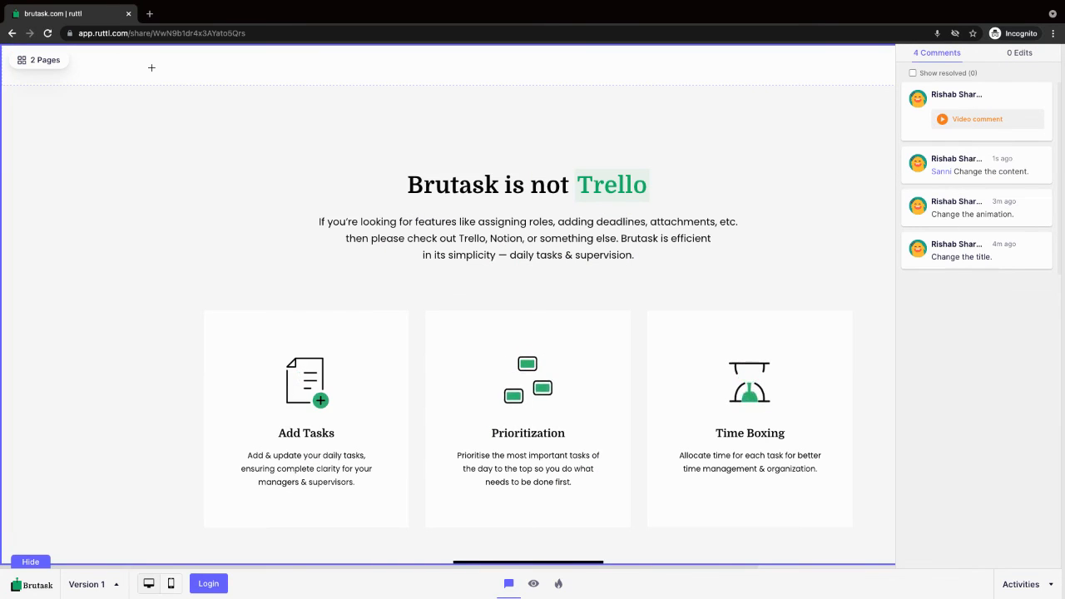